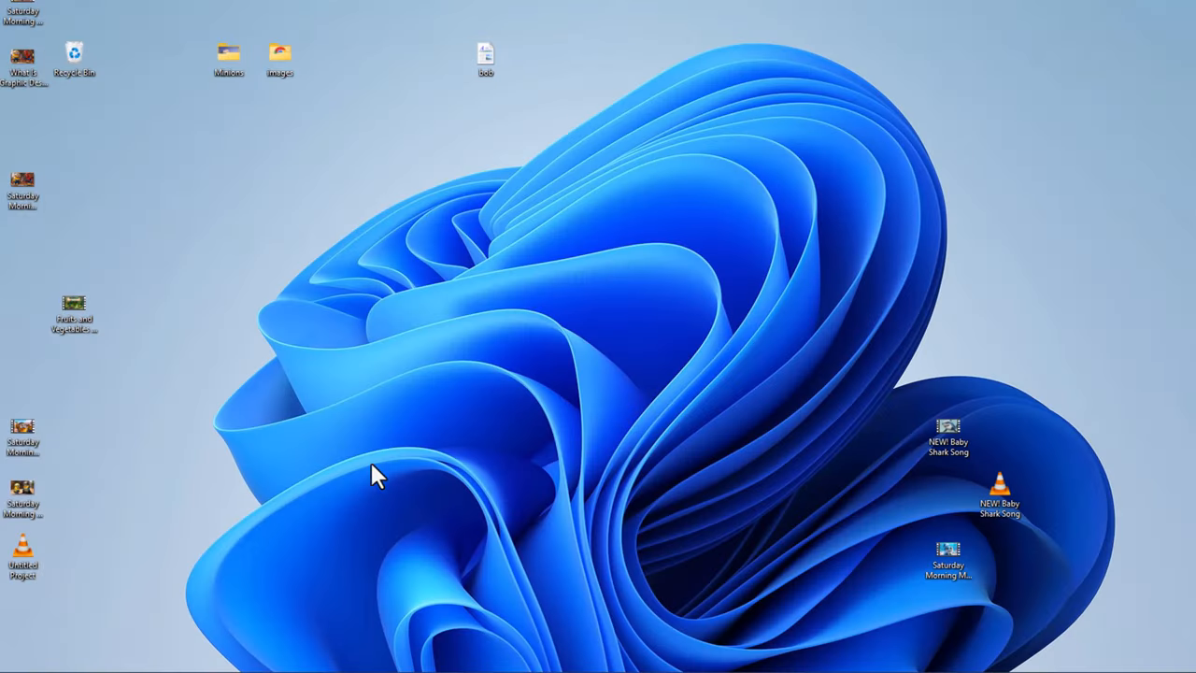
pyautogui.moveTo(535, 274)
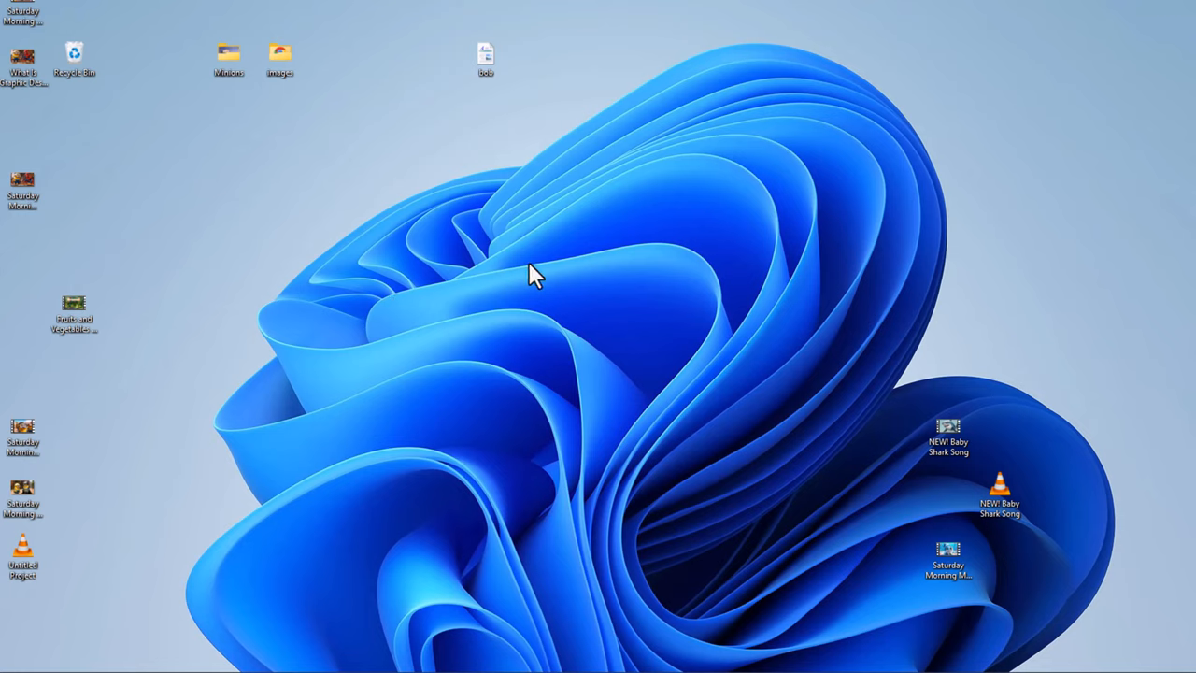
# Right-click an empty spot on the desktop to bring up its context menu
pyautogui.rightClick(536, 275)
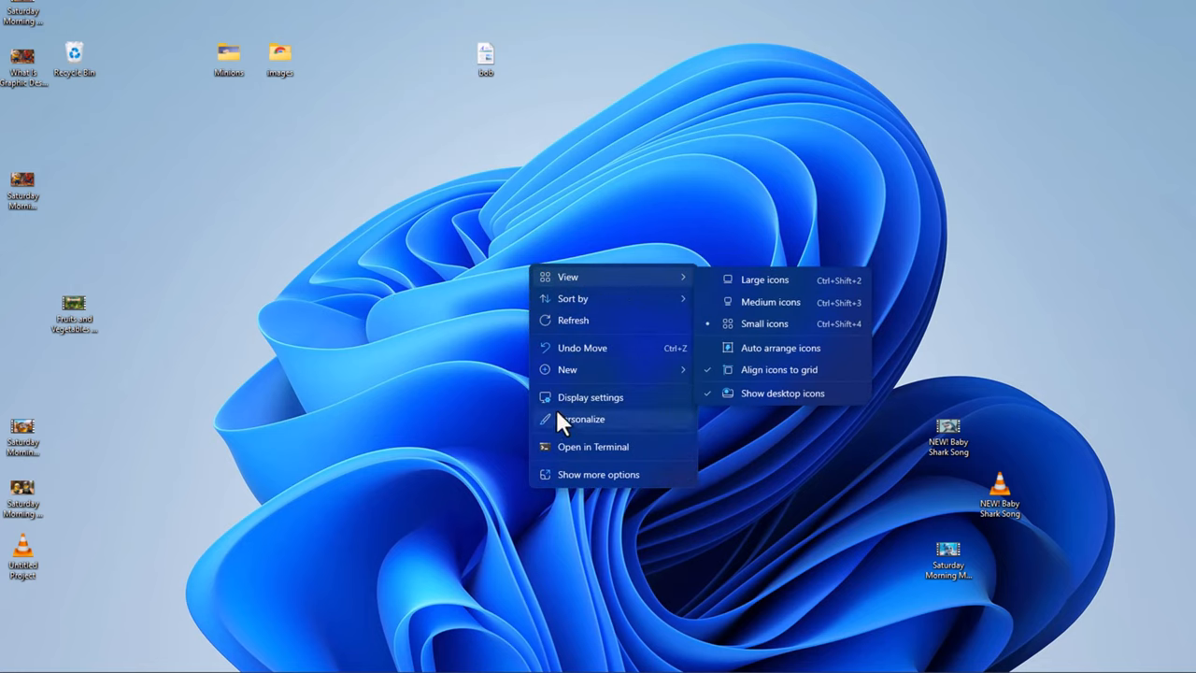
pyautogui.moveTo(622, 411)
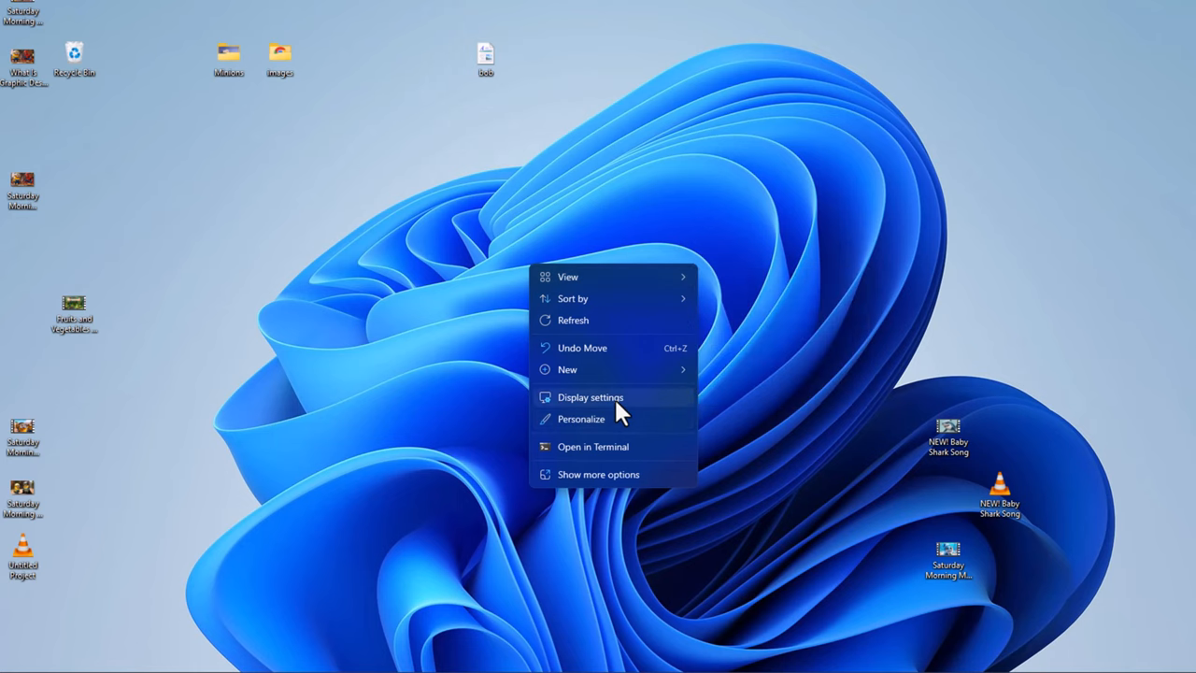
# Open Display settings, identify the two monitors, and select System in the sidebar
pyautogui.click(589, 397)
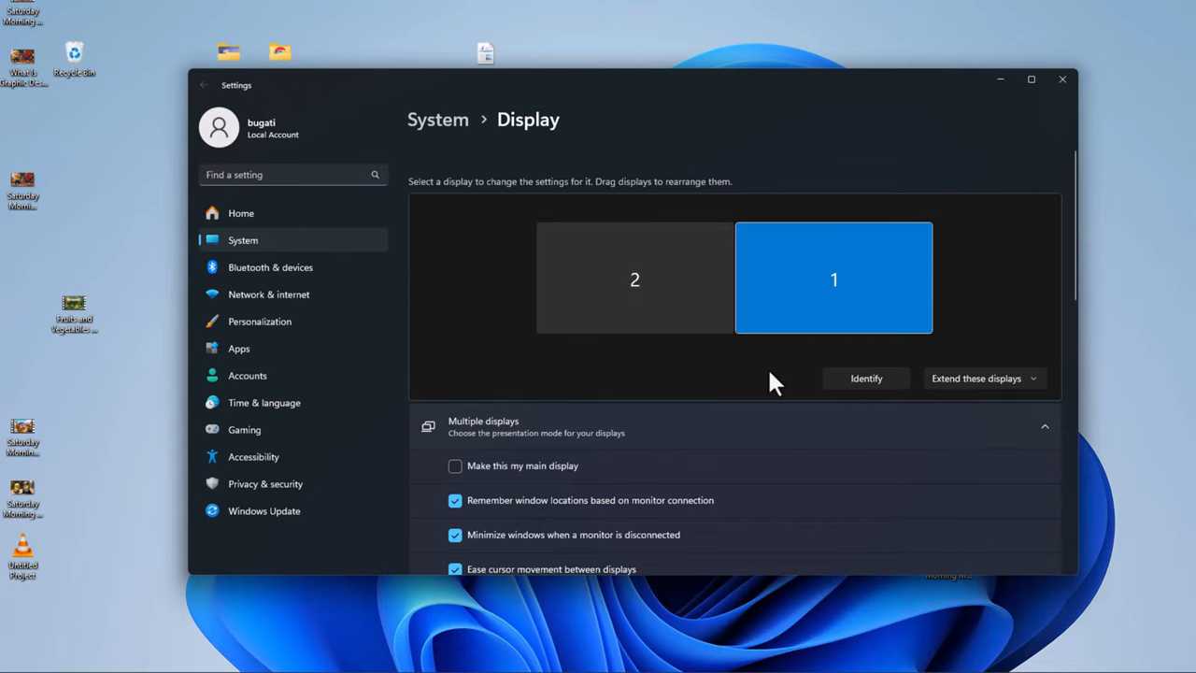
pyautogui.click(866, 378)
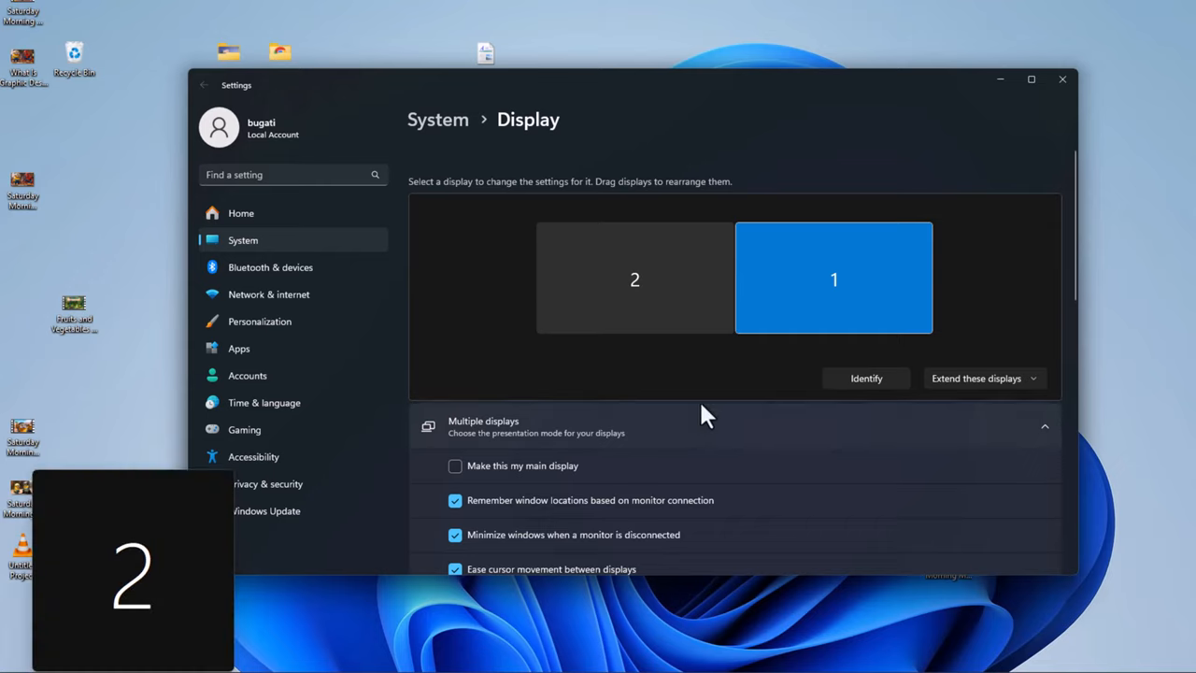
pyautogui.moveTo(112, 615)
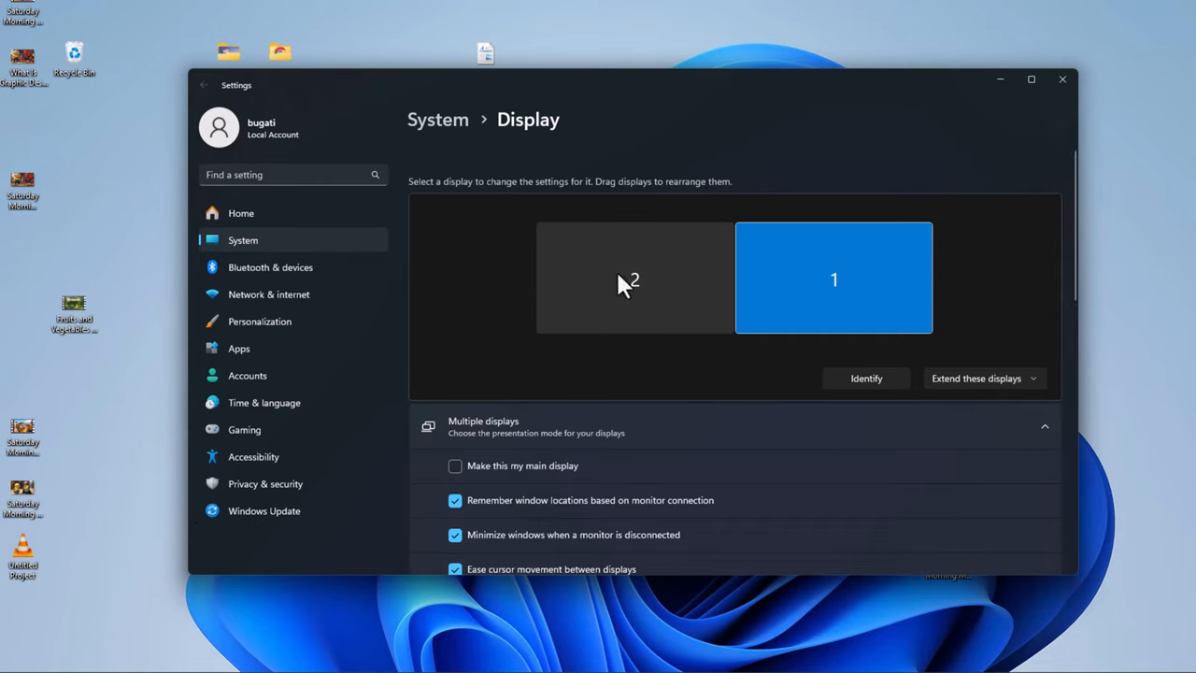
pyautogui.moveTo(247, 262)
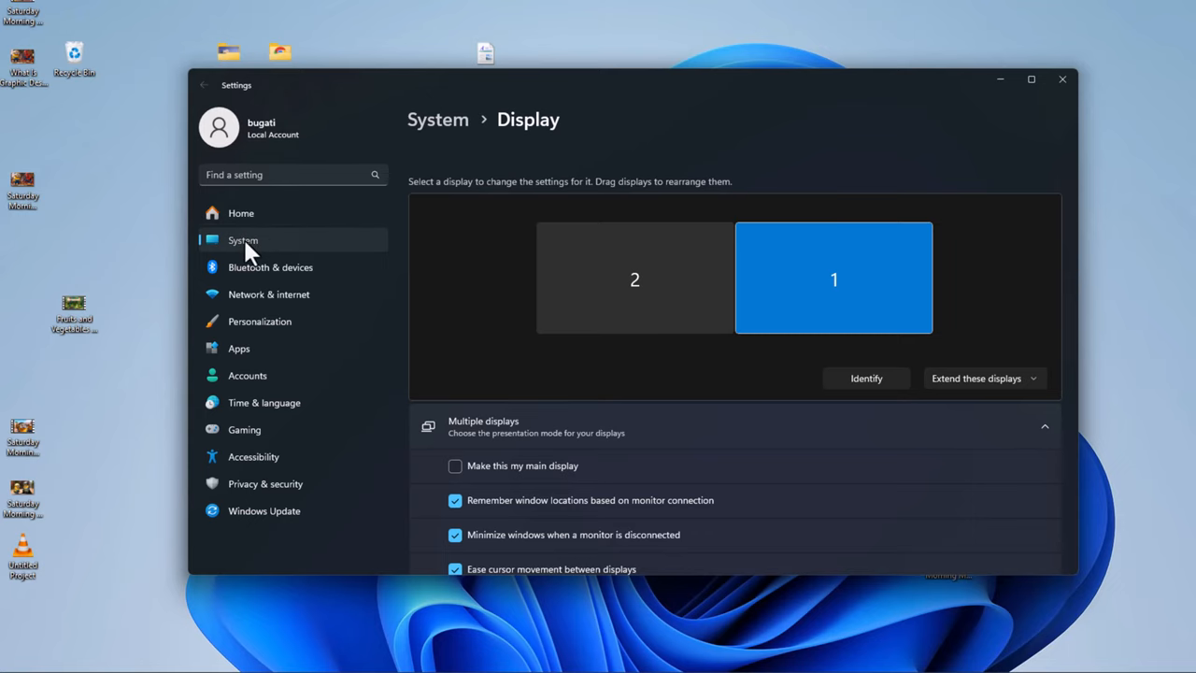
pyautogui.click(204, 85)
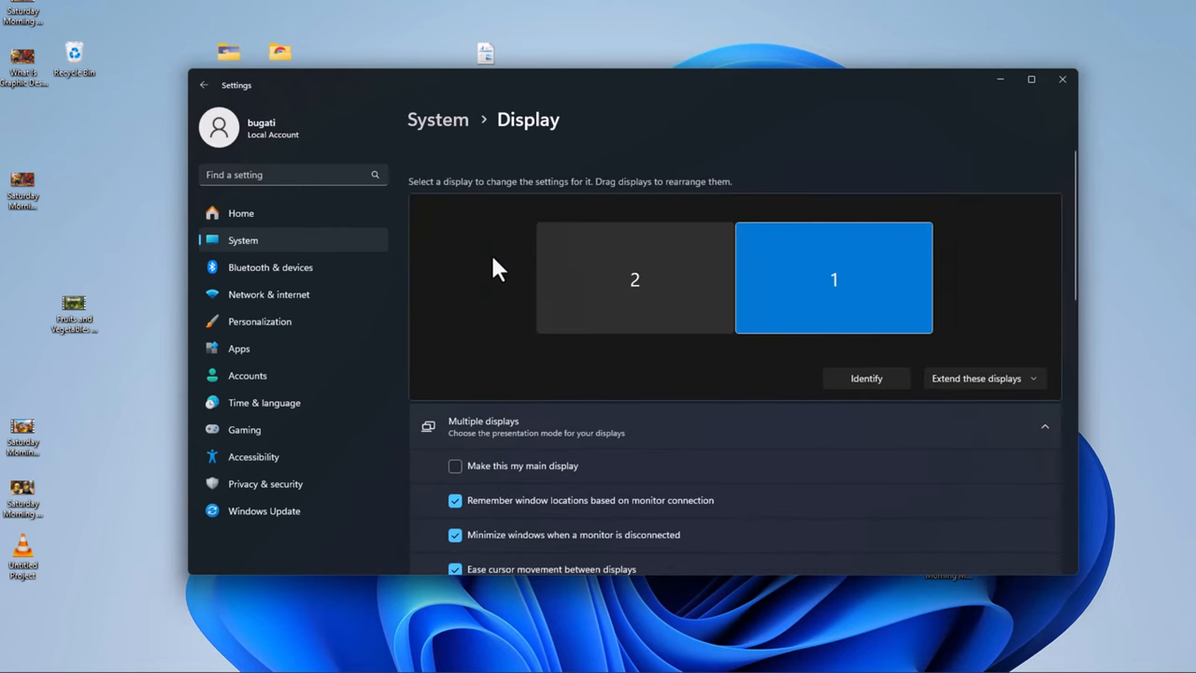
# Scroll down to Scale & layout, showing 100% scale and 1920 × 1080 resolution
pyautogui.scroll(-3)
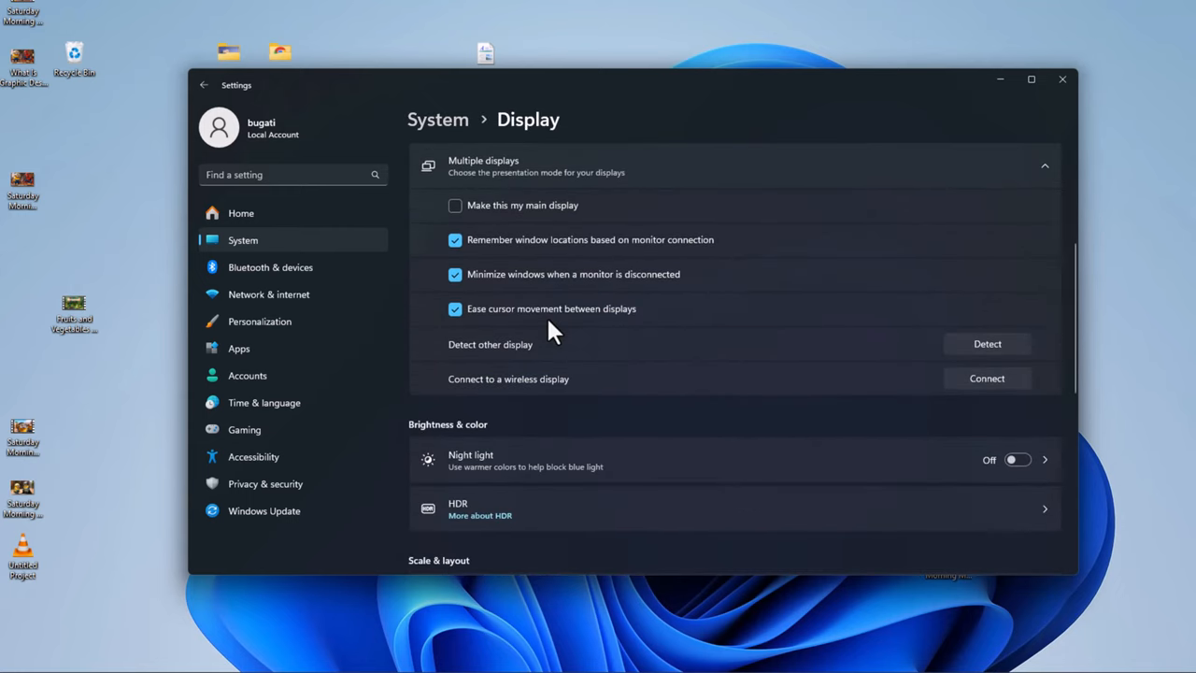
pyautogui.scroll(-3)
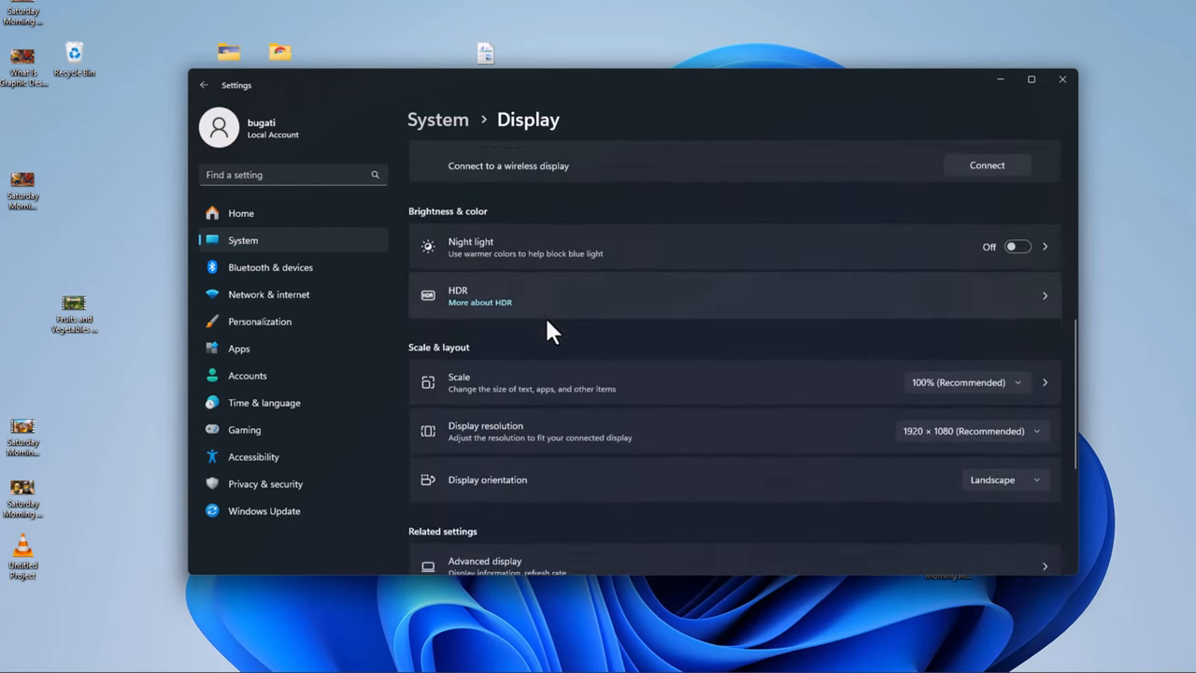
pyautogui.scroll(-3)
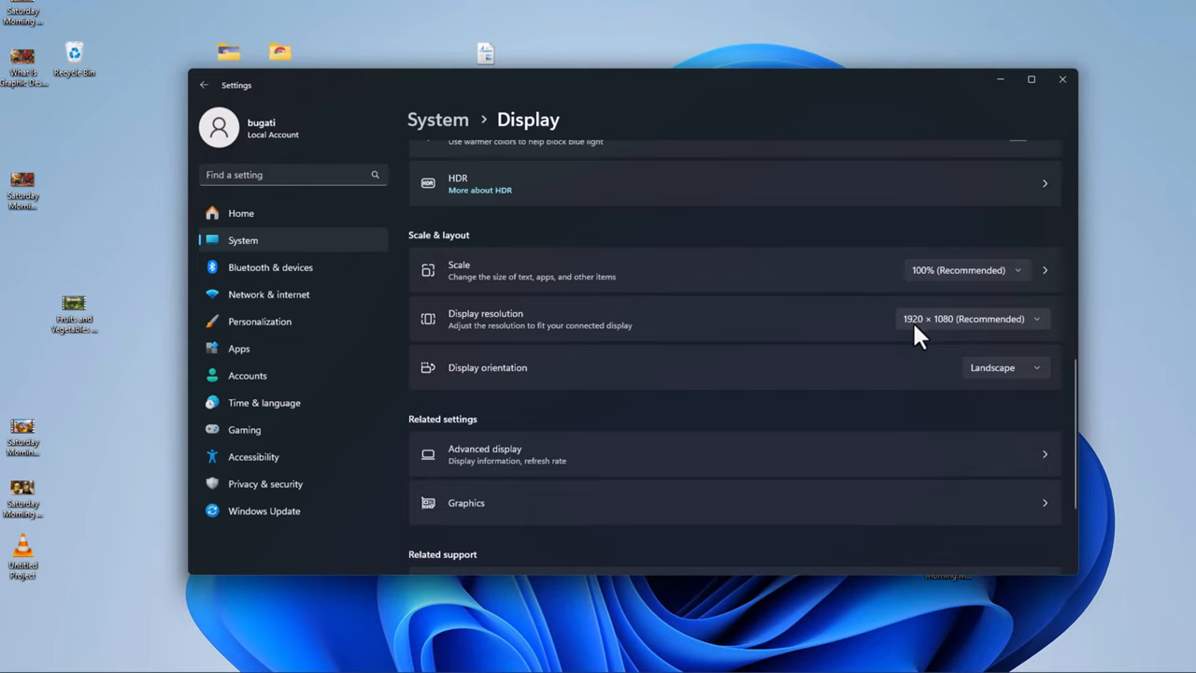
pyautogui.moveTo(935, 333)
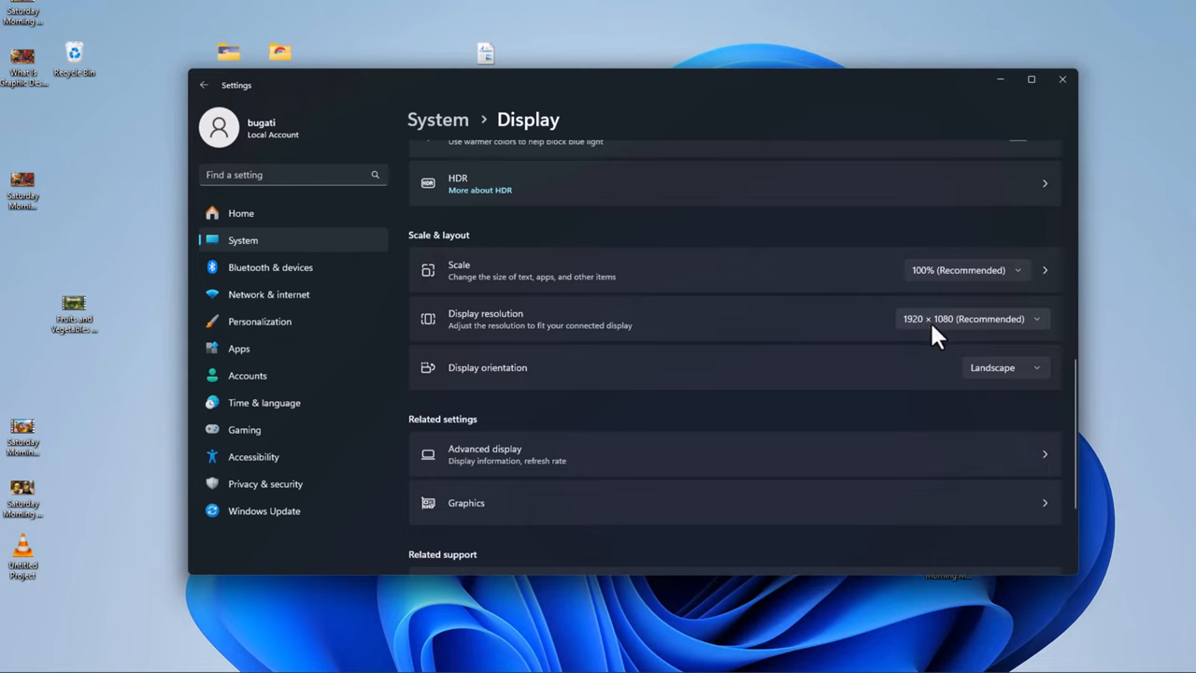
pyautogui.moveTo(1014, 335)
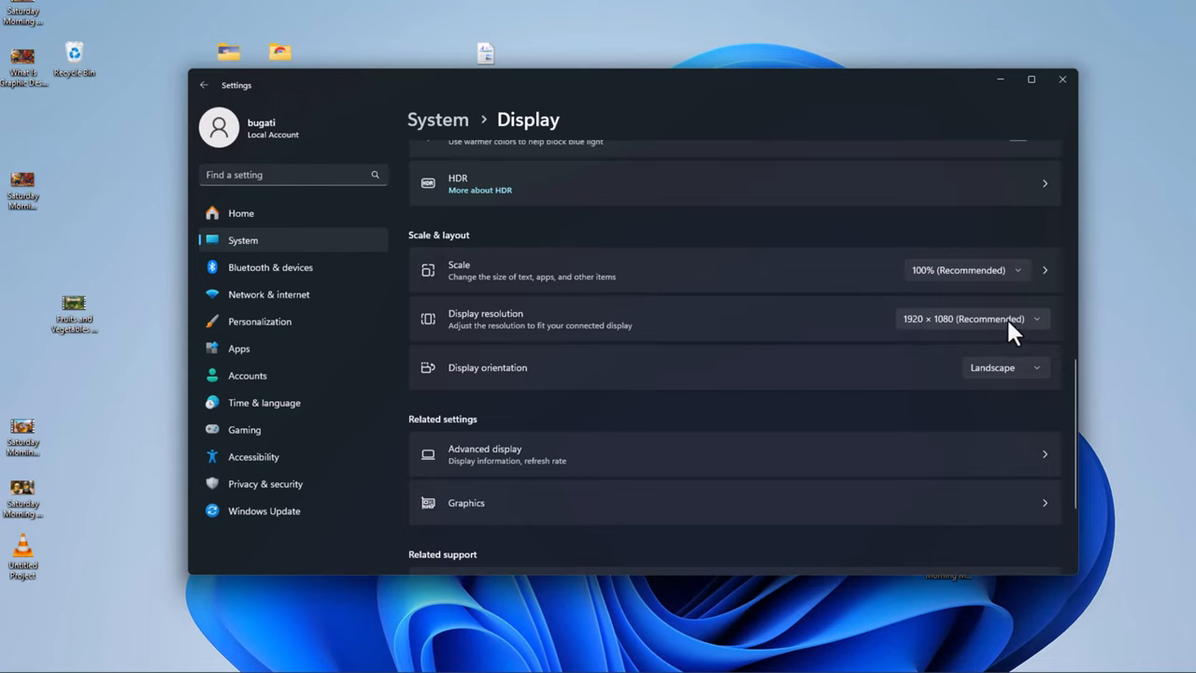
pyautogui.click(972, 318)
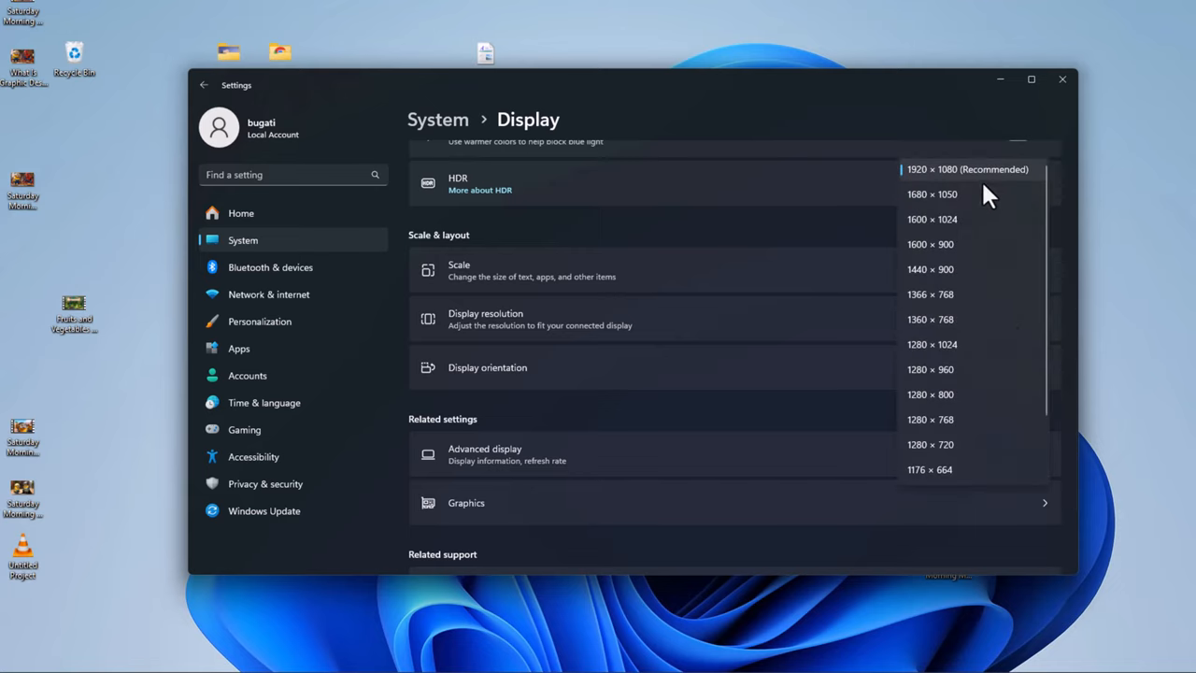
pyautogui.moveTo(858, 168)
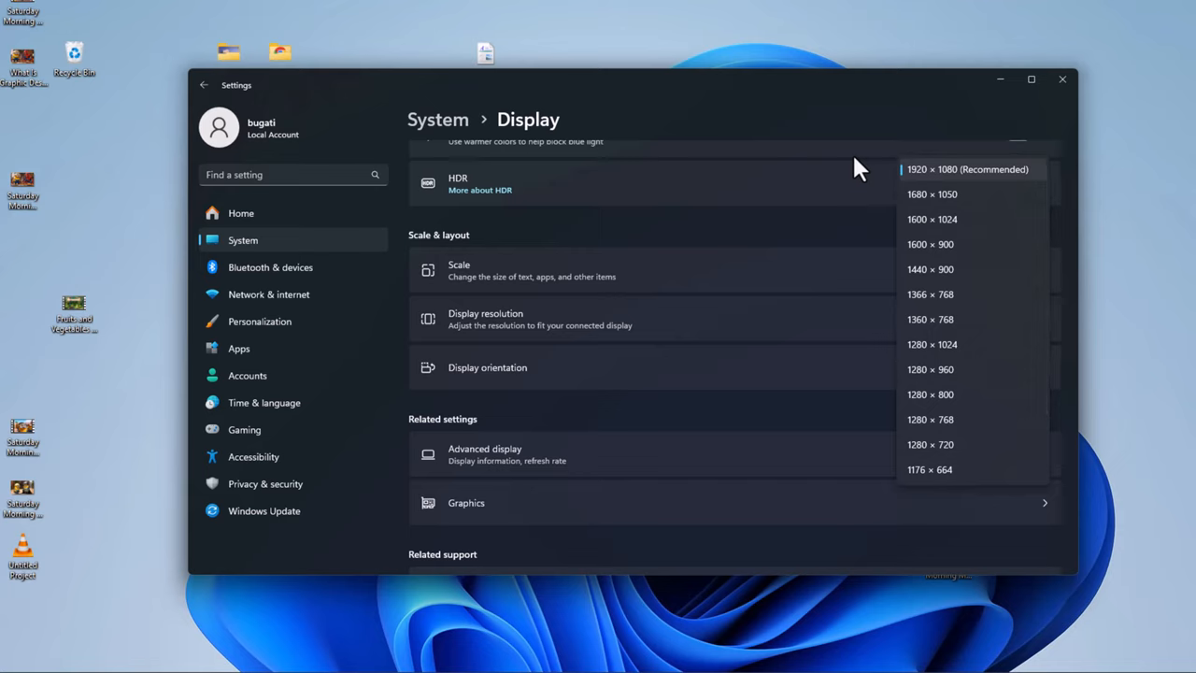
pyautogui.click(968, 169)
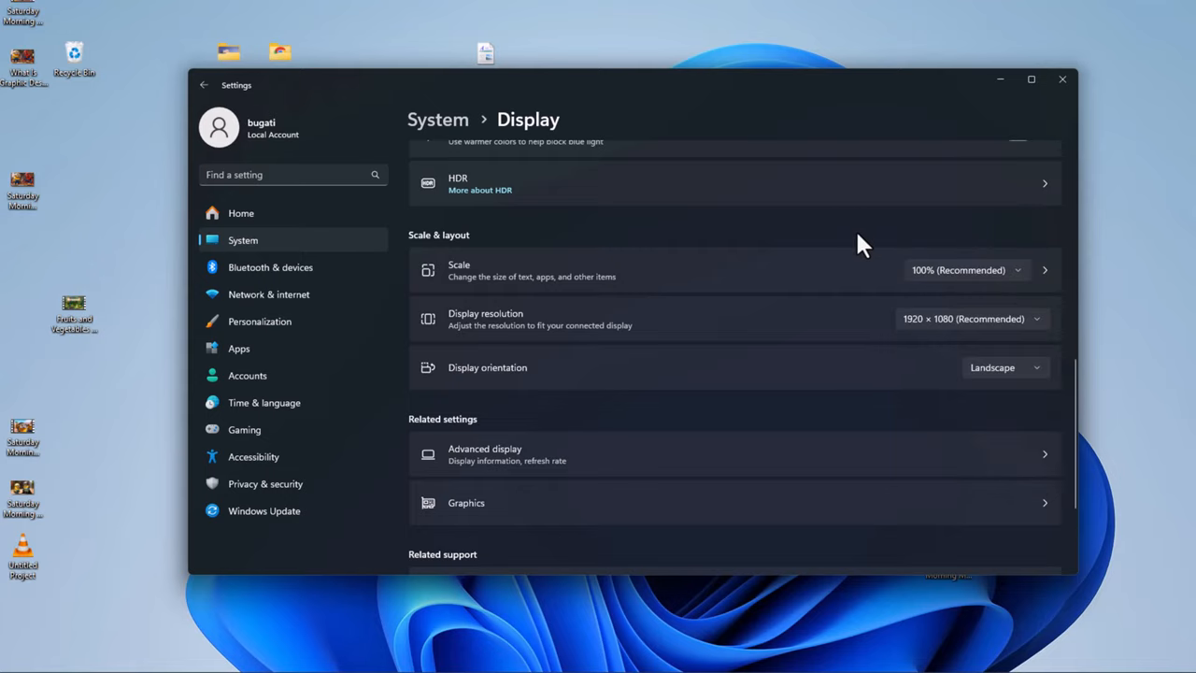